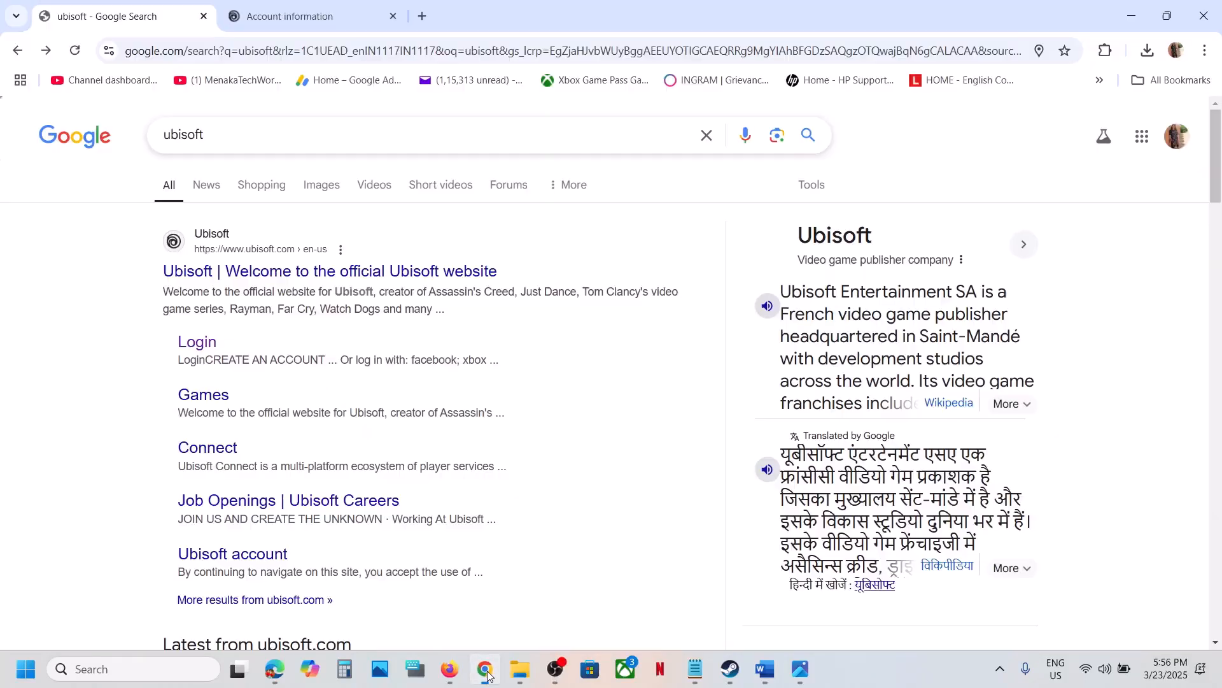
pyautogui.moveTo(199, 348)
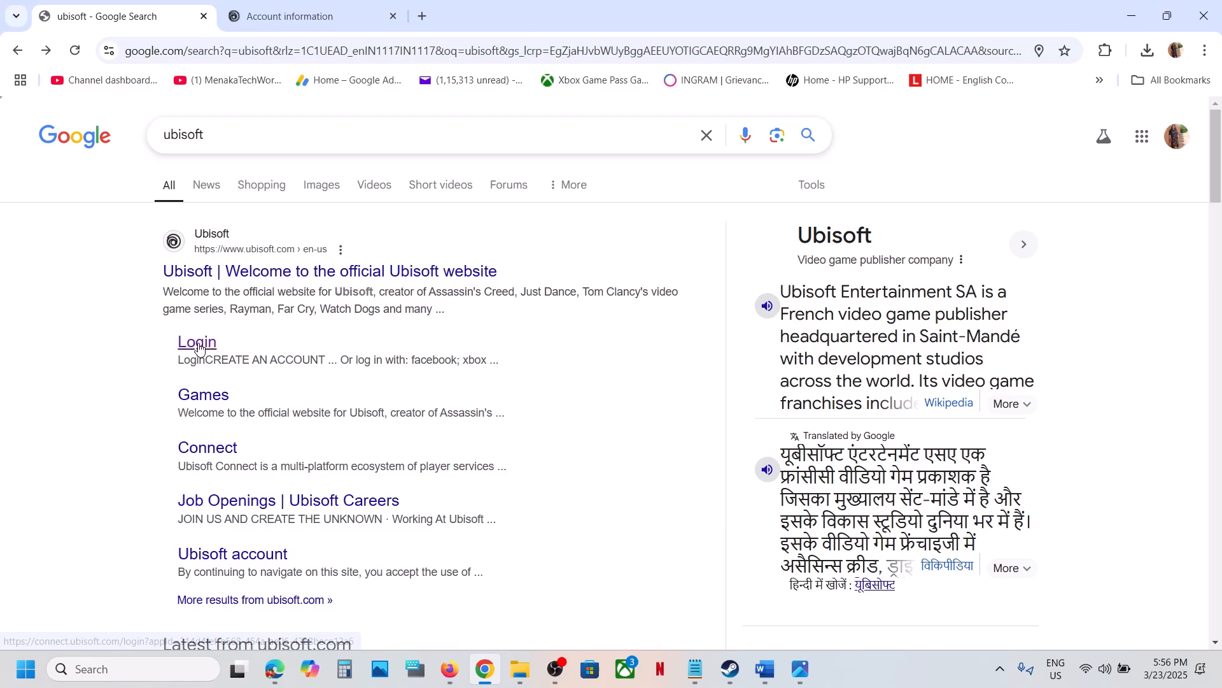
# - Go from the Google results for 'ubisoft' to the official Ubisoft website
pyautogui.click(328, 270)
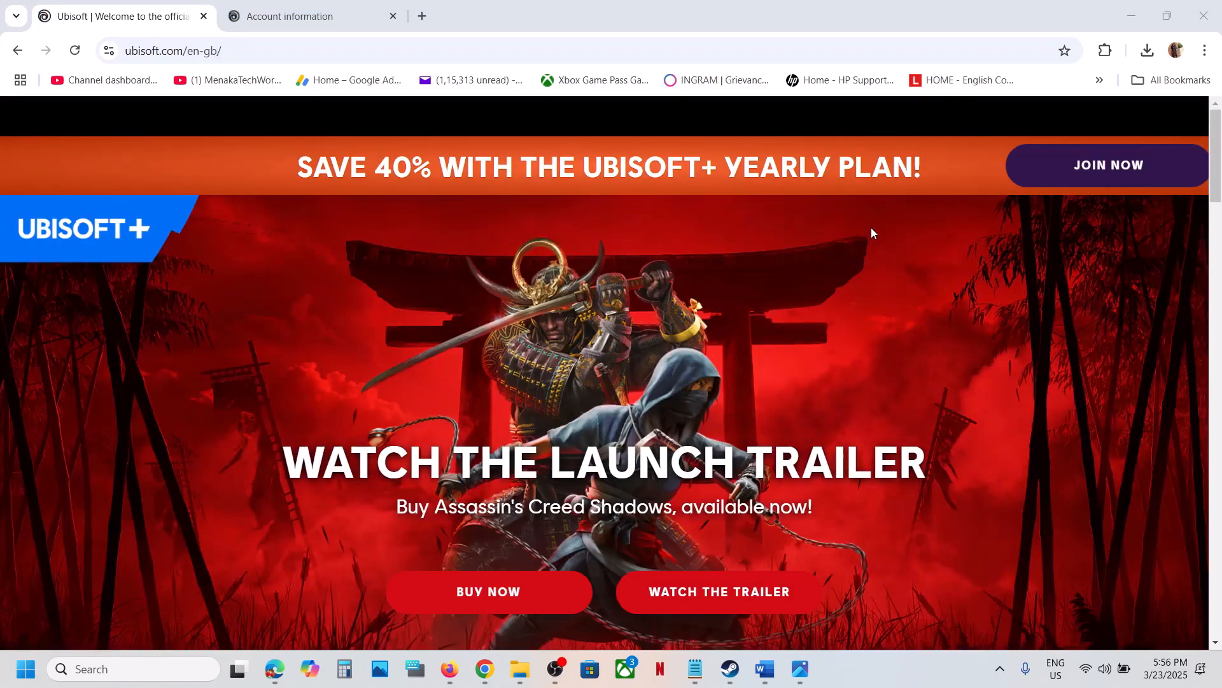
pyautogui.moveTo(1107, 114)
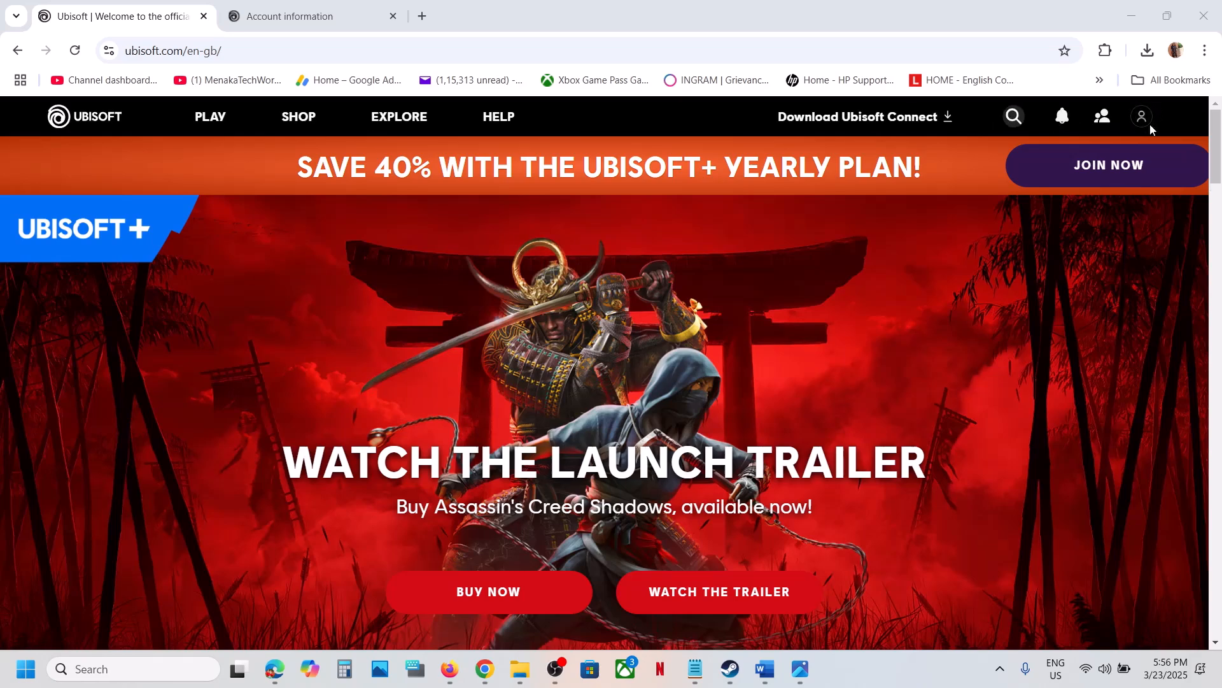
# - Reach the Account Management page for the signed-in Ubisoft account via the profile menu
pyautogui.click(1141, 116)
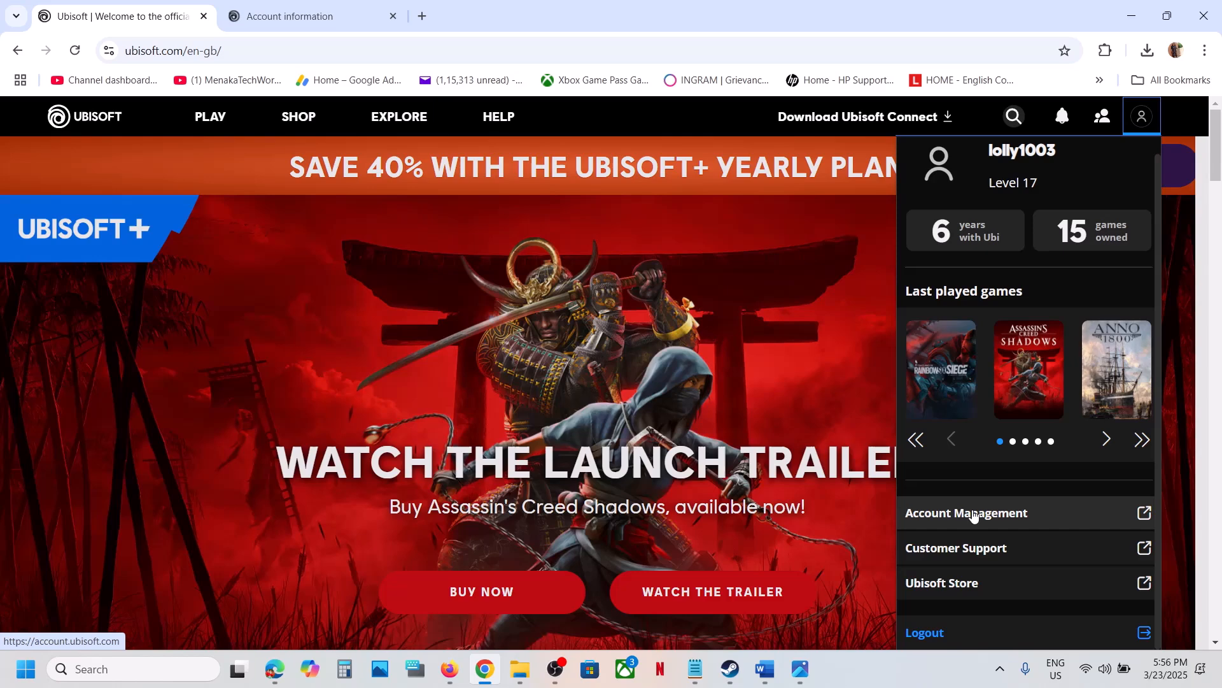
pyautogui.moveTo(996, 519)
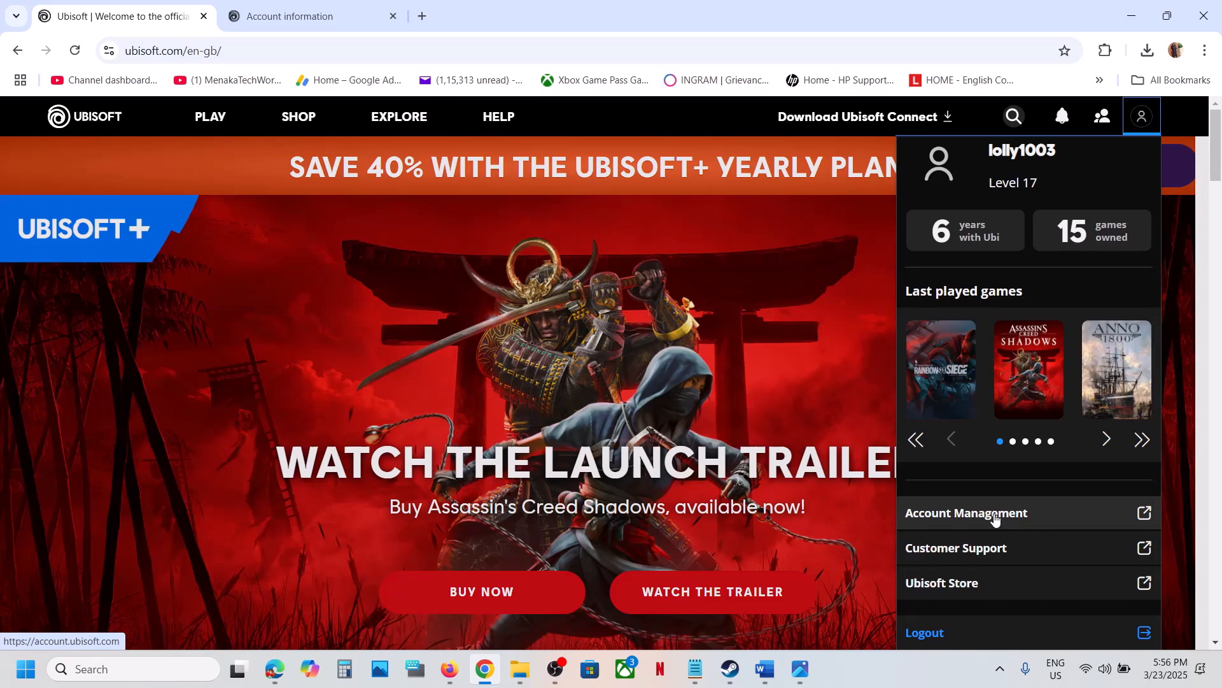
pyautogui.click(291, 17)
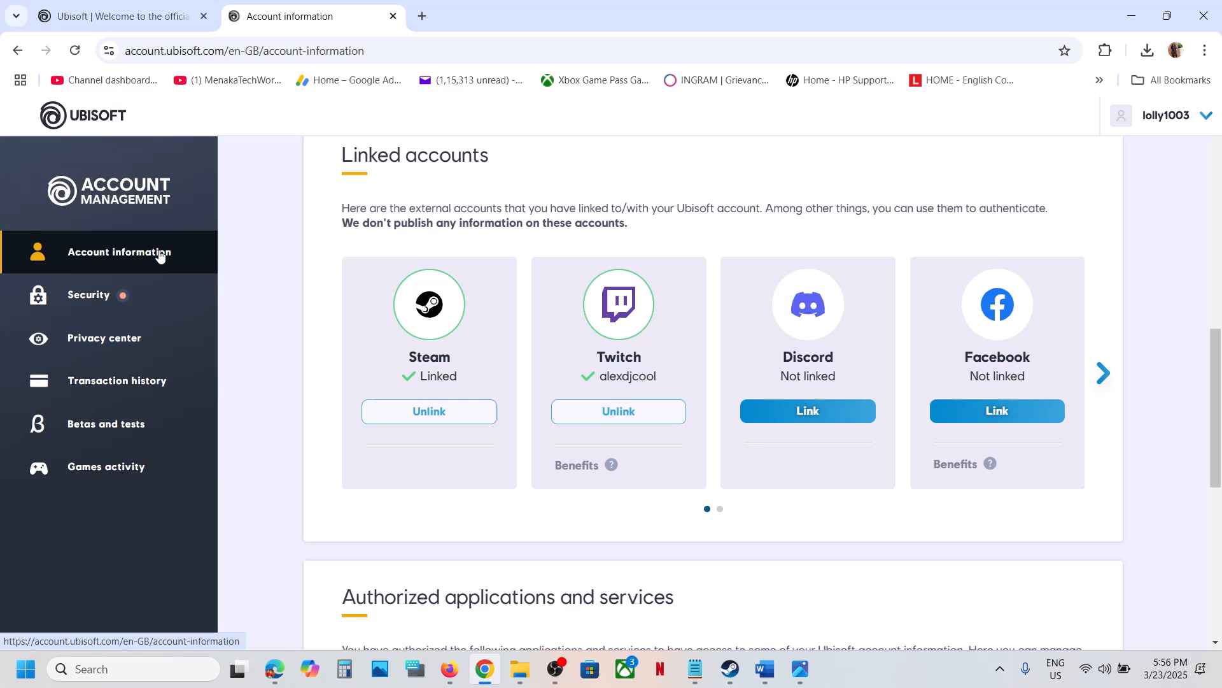
pyautogui.moveTo(381, 183)
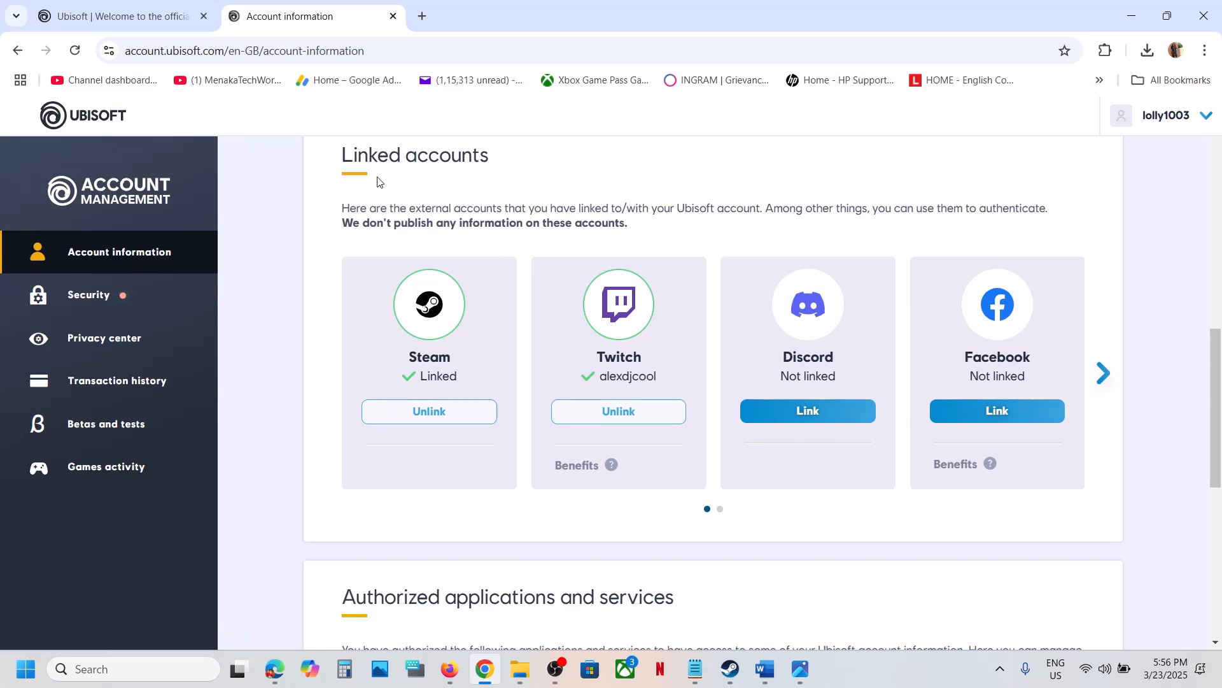
pyautogui.moveTo(471, 180)
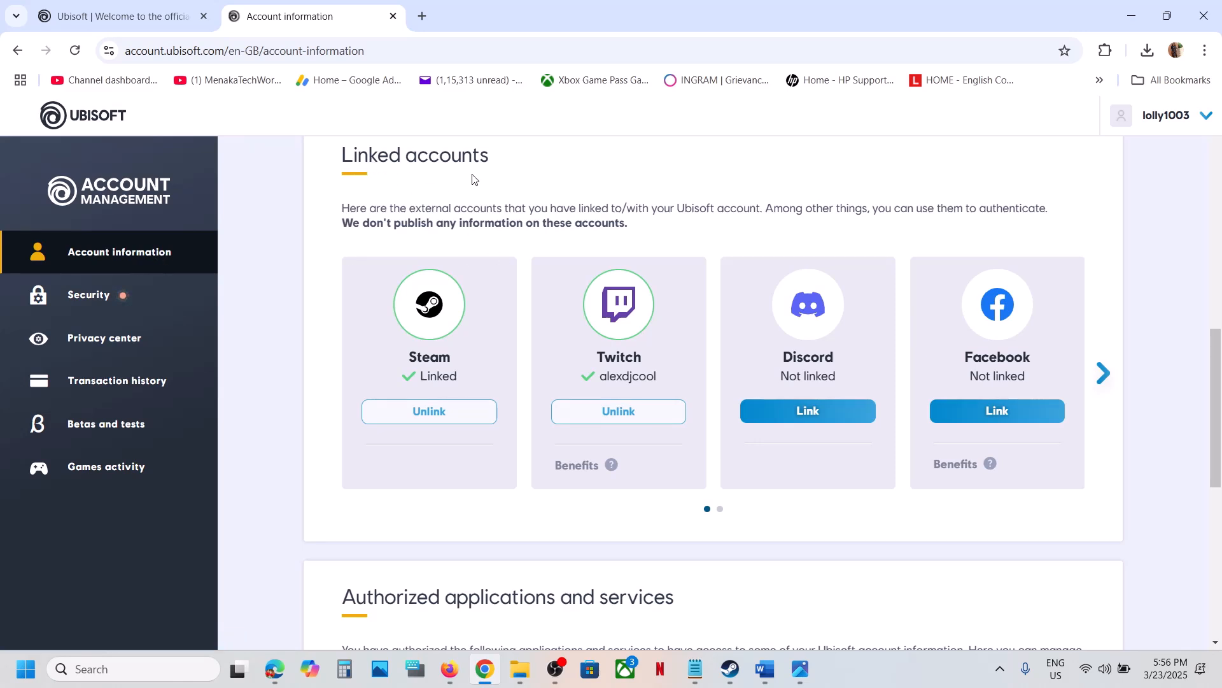
pyautogui.click(1103, 373)
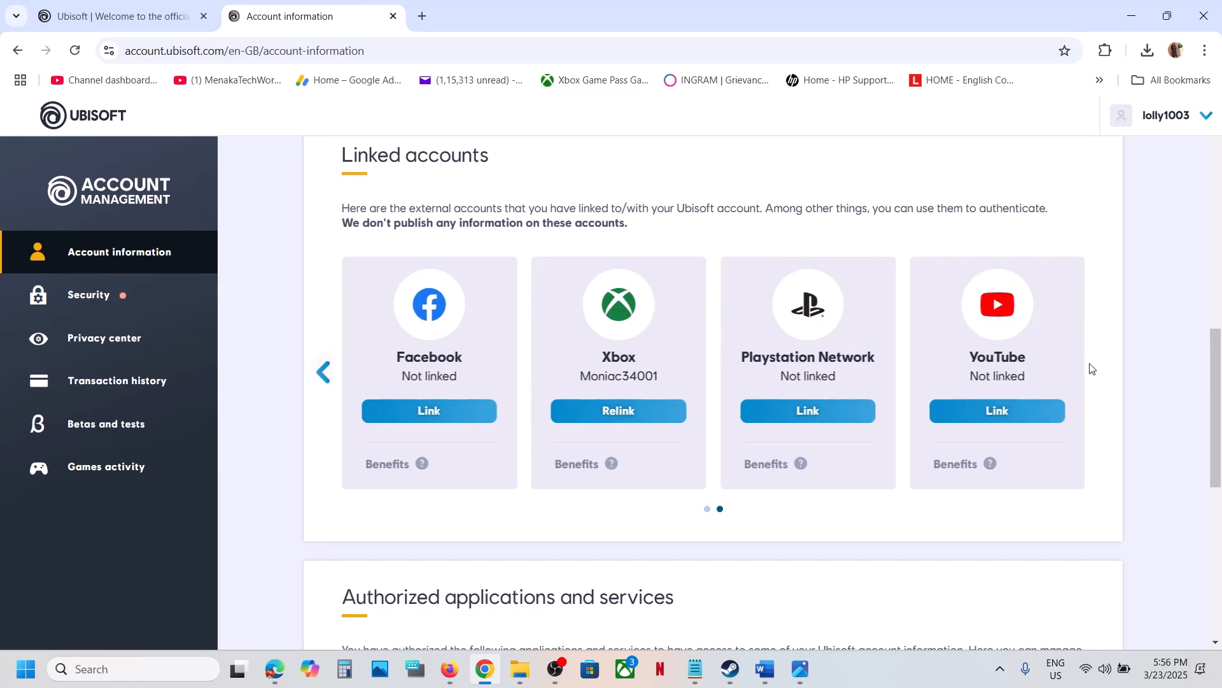
pyautogui.moveTo(345, 379)
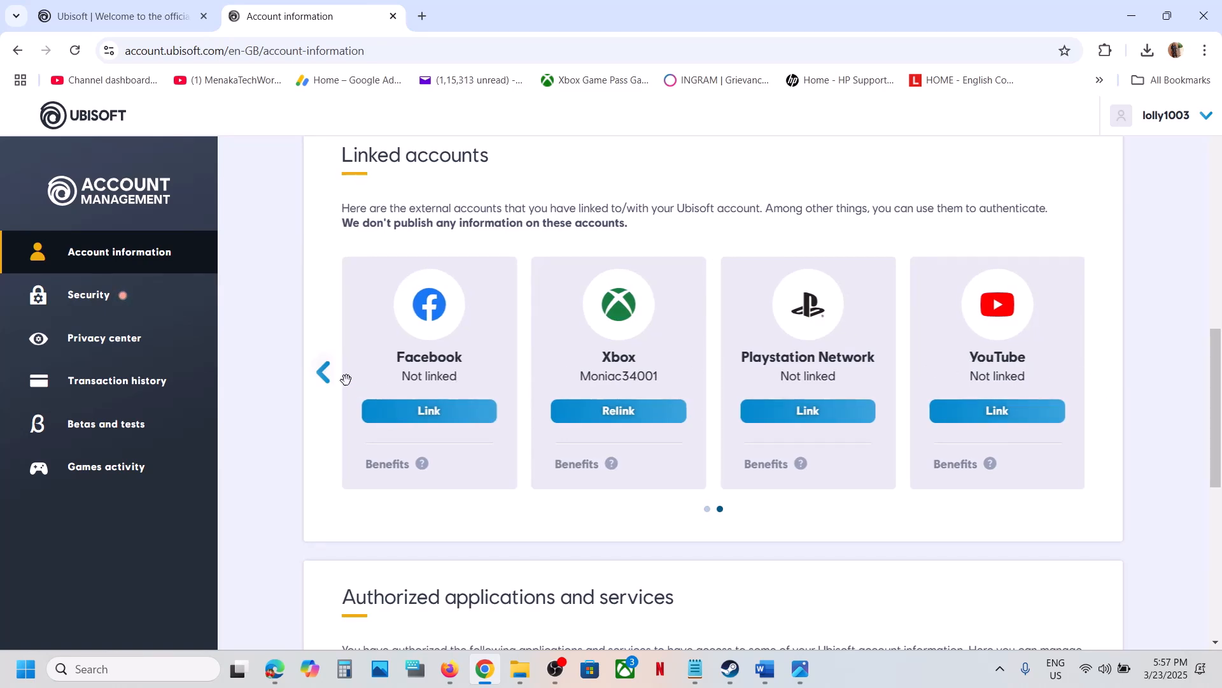
pyautogui.click(324, 372)
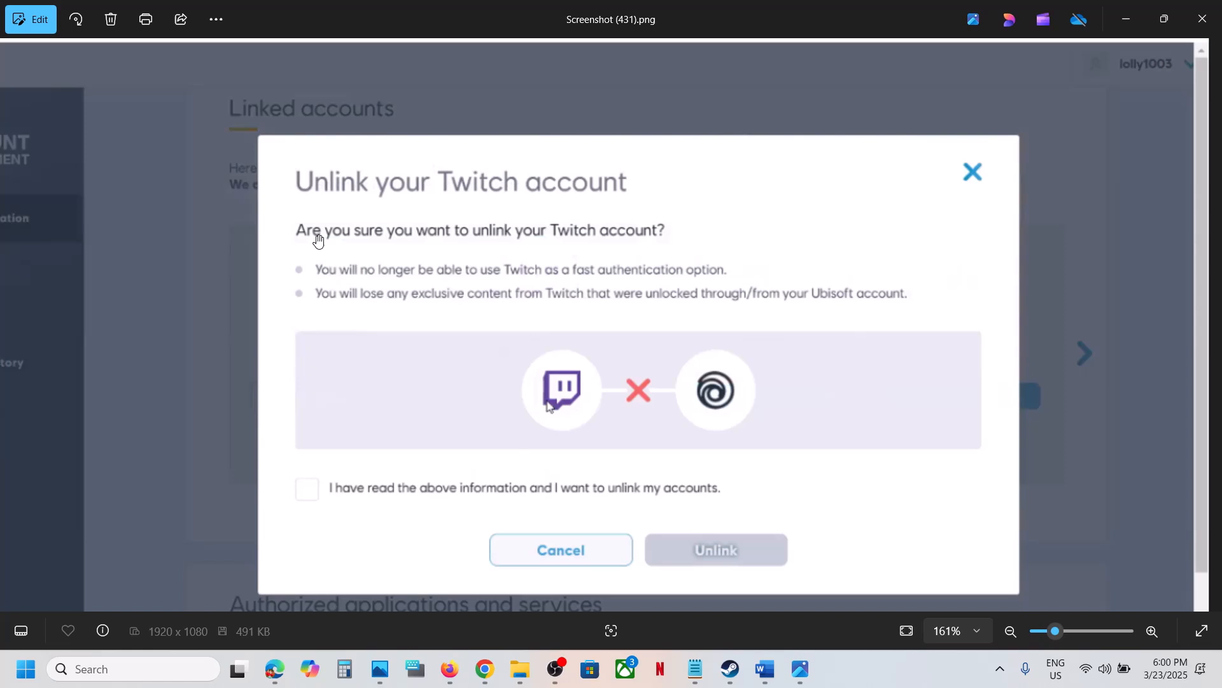
pyautogui.moveTo(334, 289)
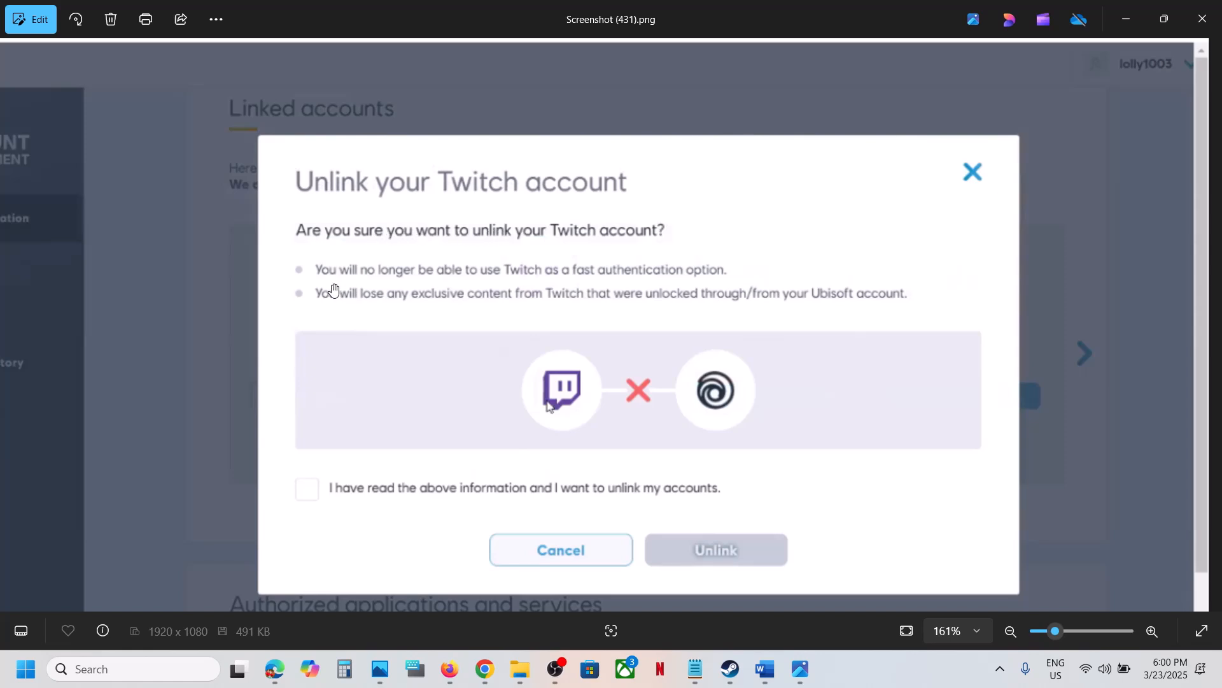
pyautogui.moveTo(530, 275)
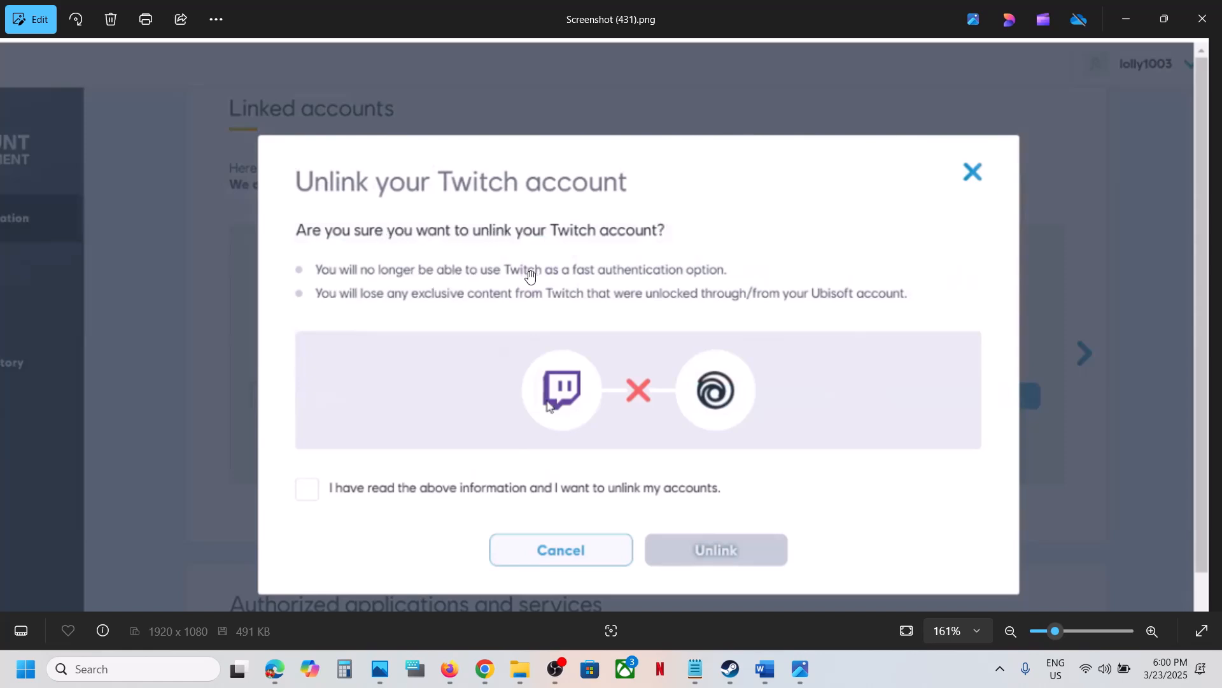
pyautogui.moveTo(619, 278)
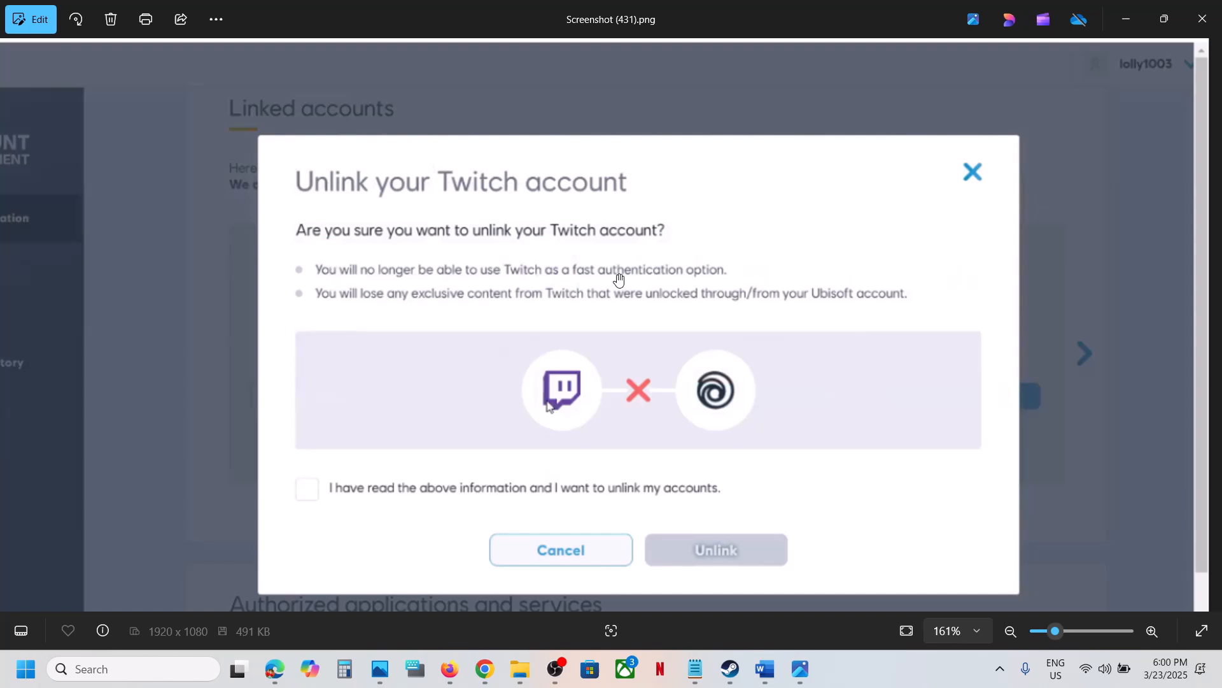
pyautogui.moveTo(338, 313)
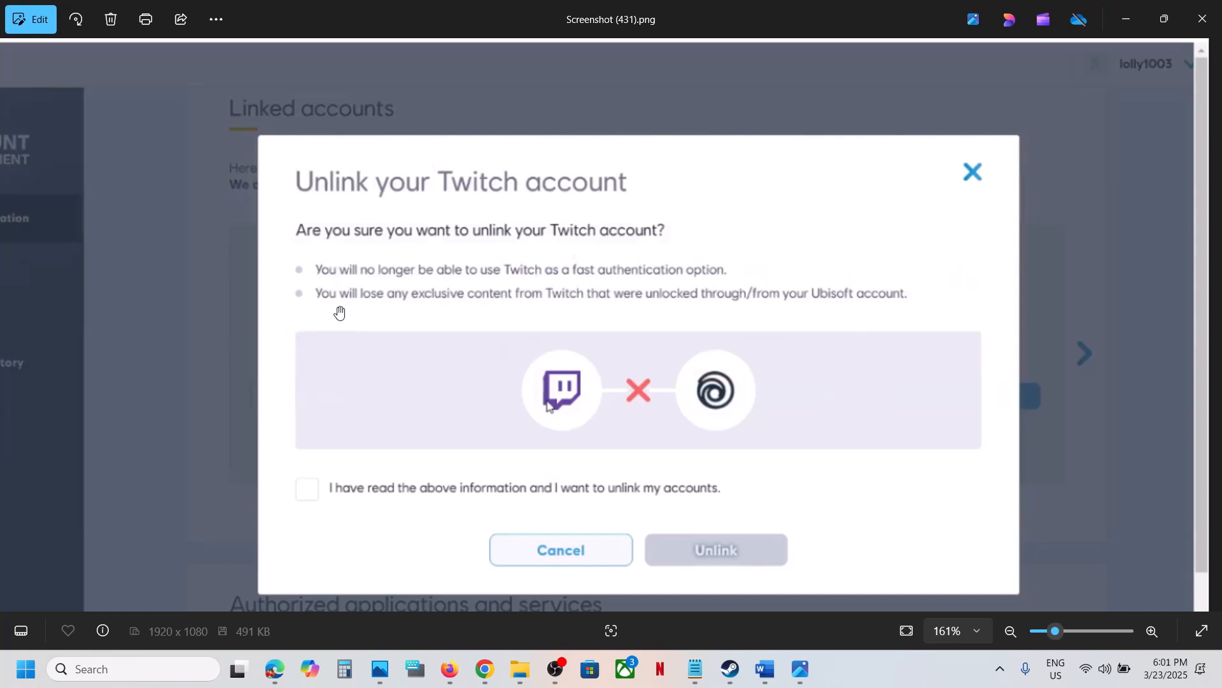
pyautogui.moveTo(485, 306)
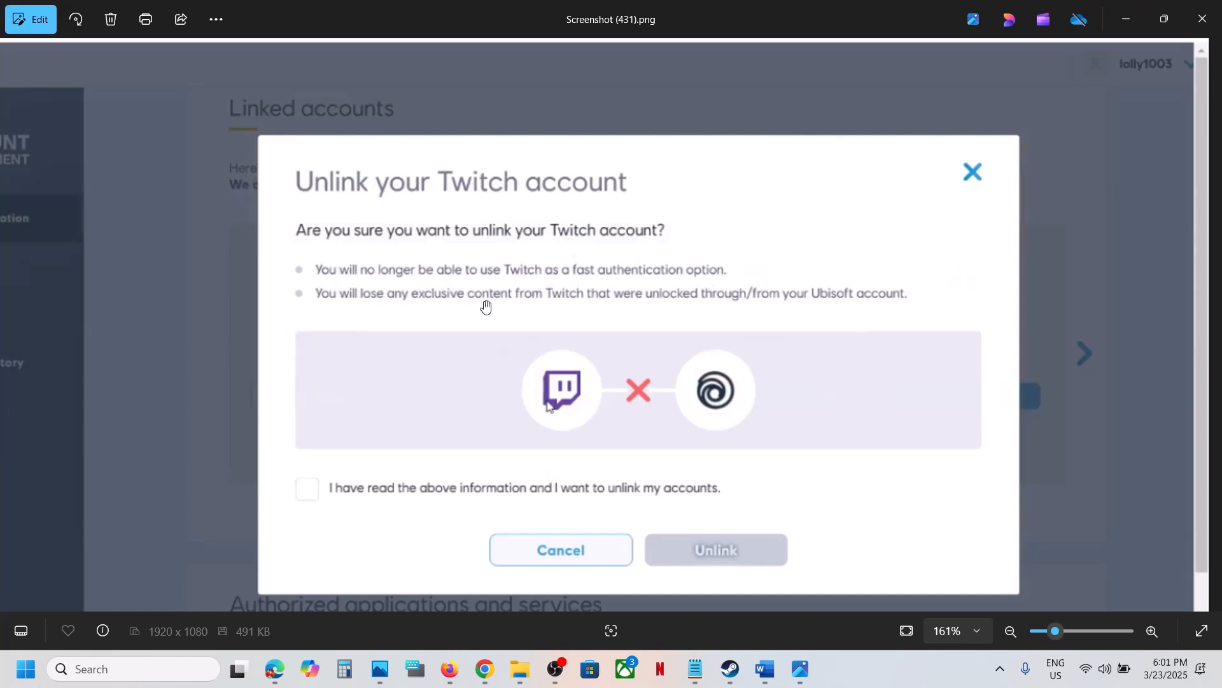
pyautogui.moveTo(633, 306)
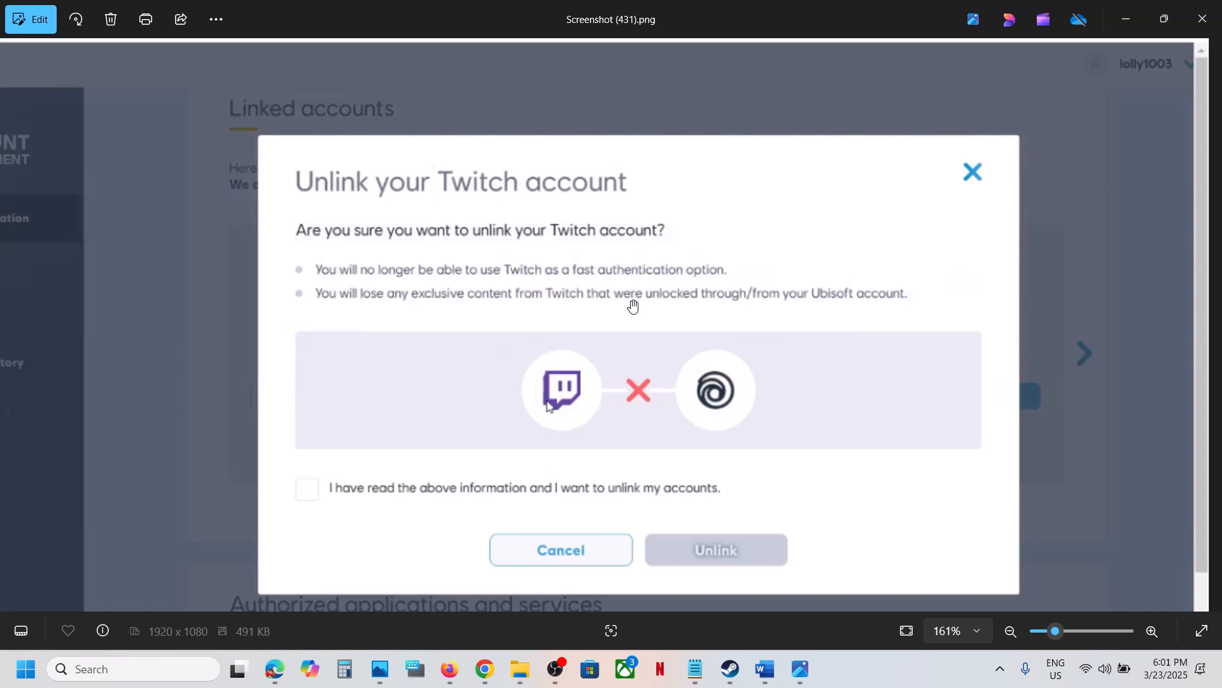
pyautogui.moveTo(903, 298)
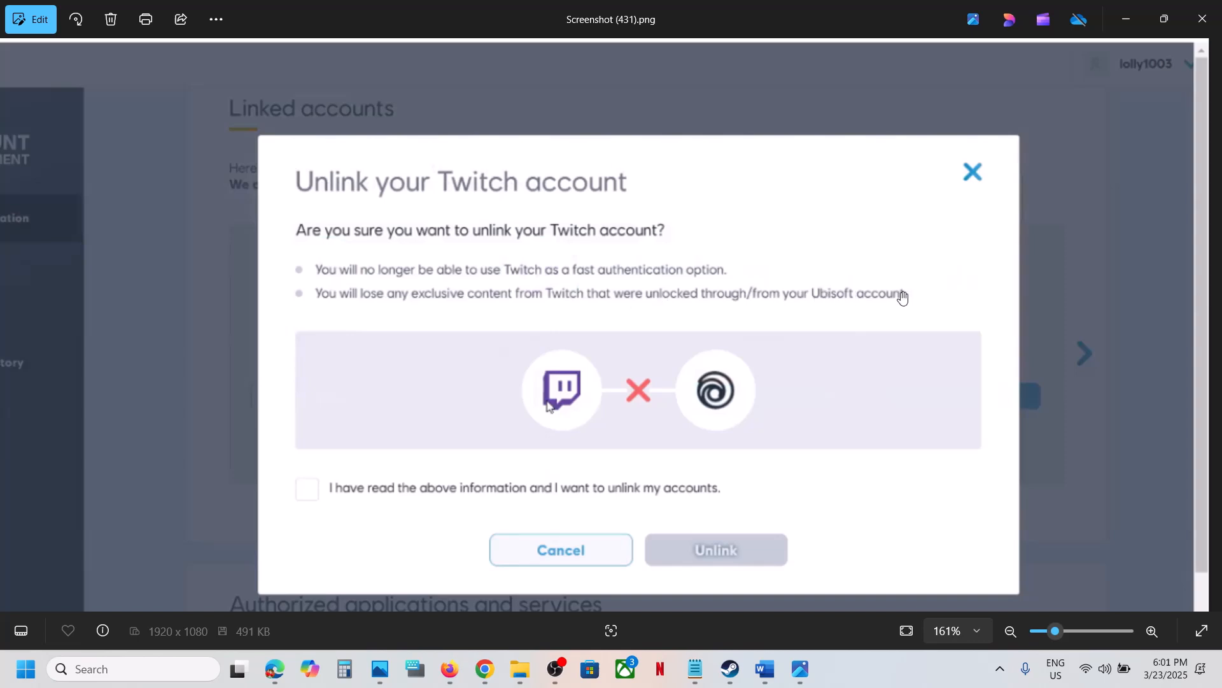
pyautogui.moveTo(322, 506)
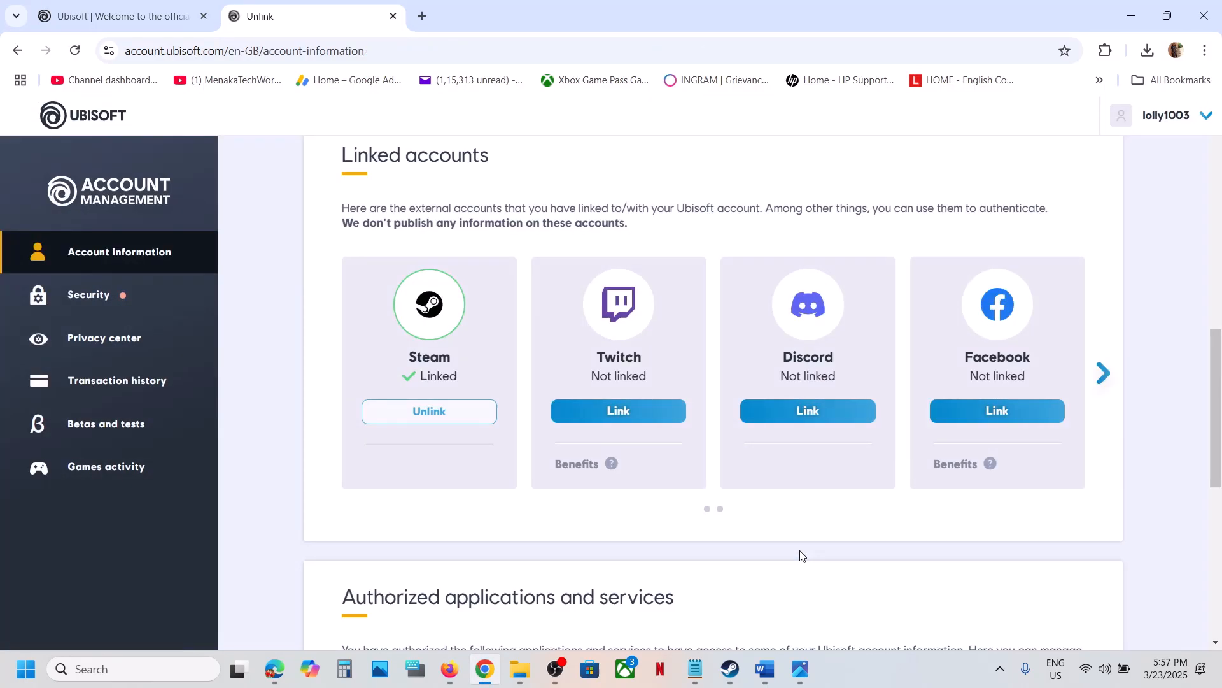
# - Show the Assassin's Creed Shadows page in the Steam library
pyautogui.click(730, 669)
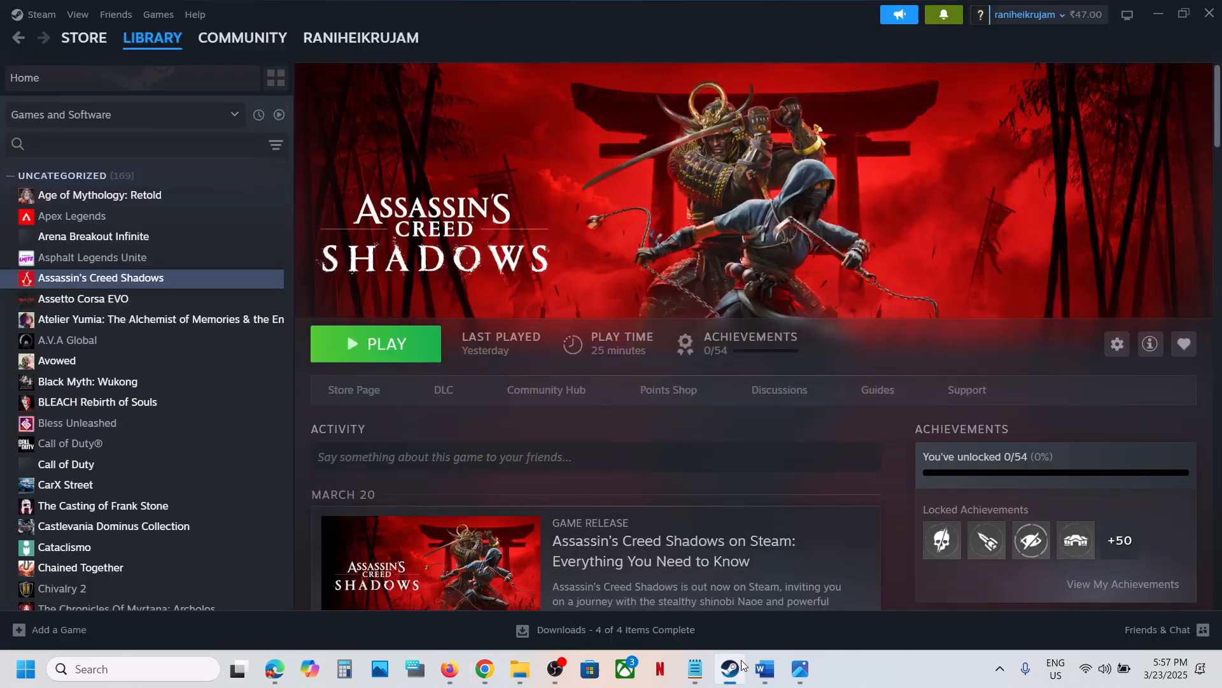
pyautogui.moveTo(632, 298)
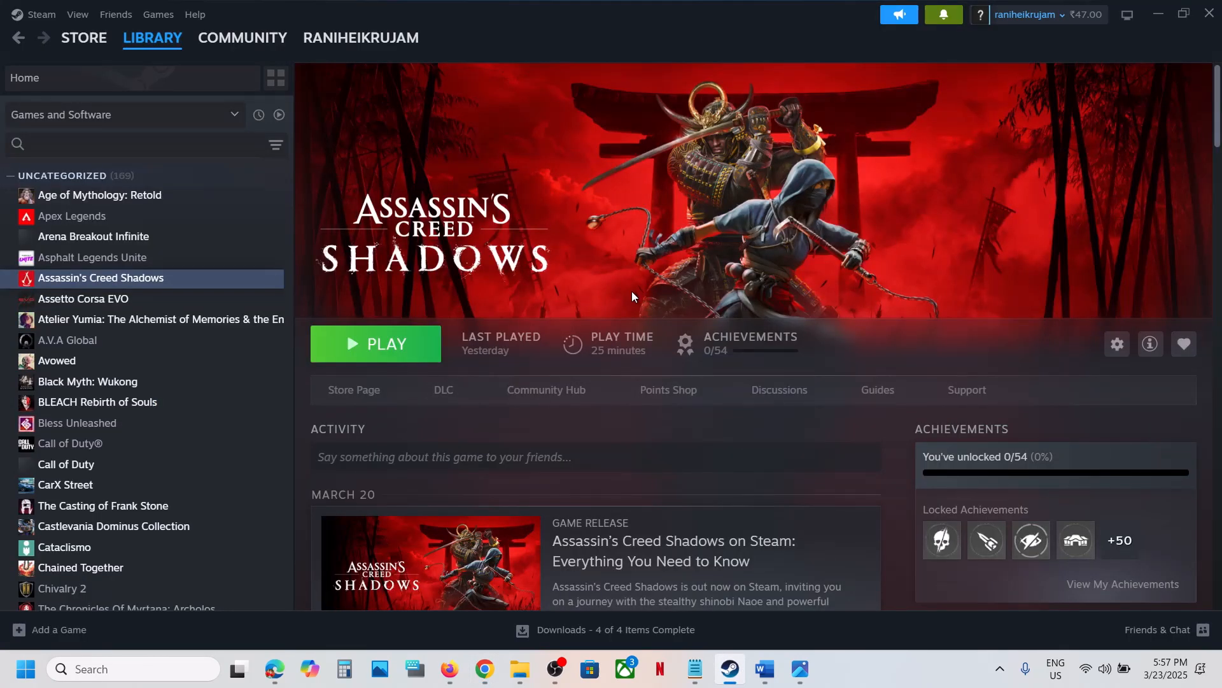
pyautogui.moveTo(768, 240)
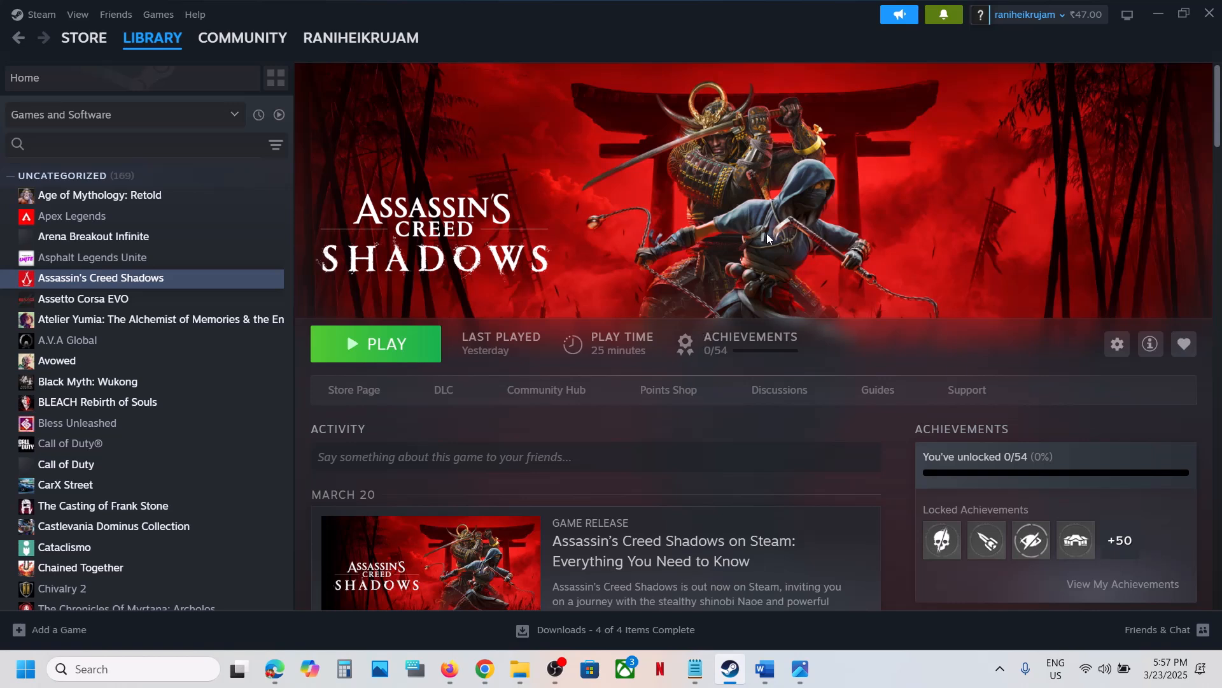
pyautogui.moveTo(867, 665)
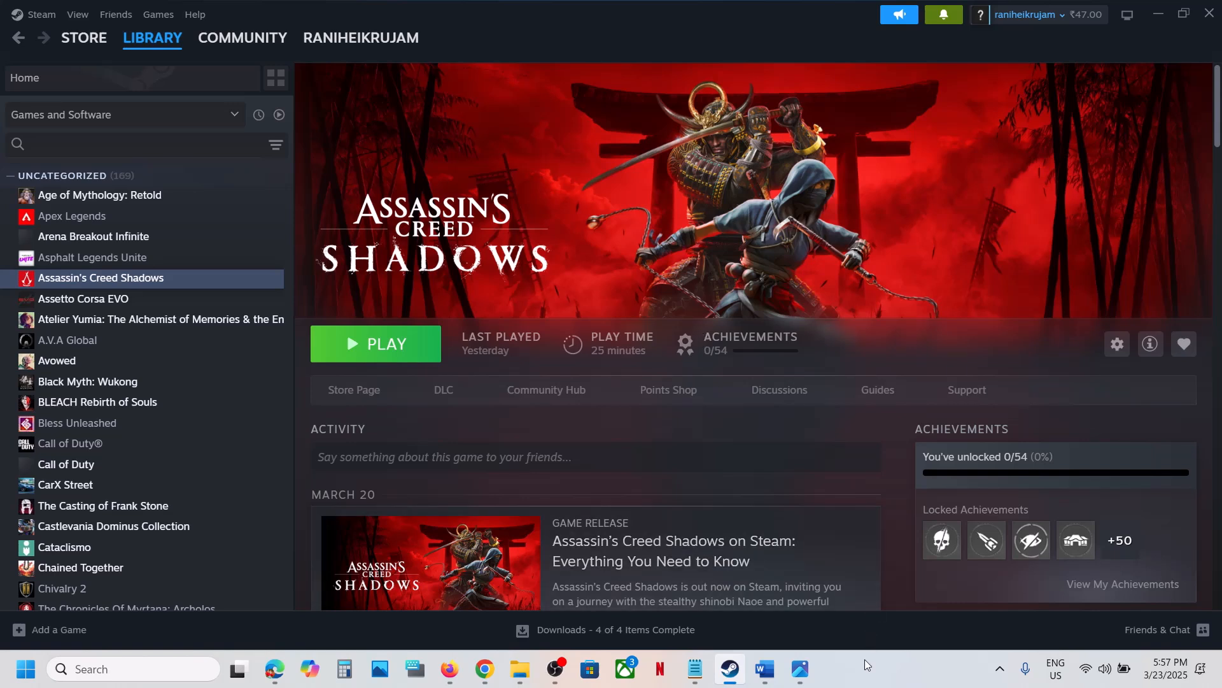